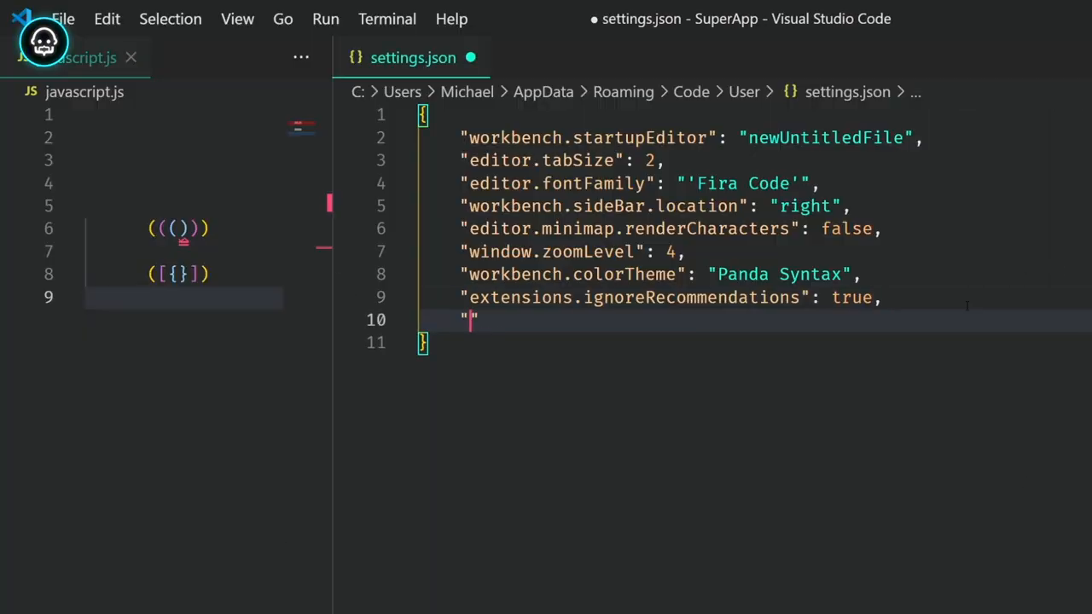
{"action": "type", "text": "b"}
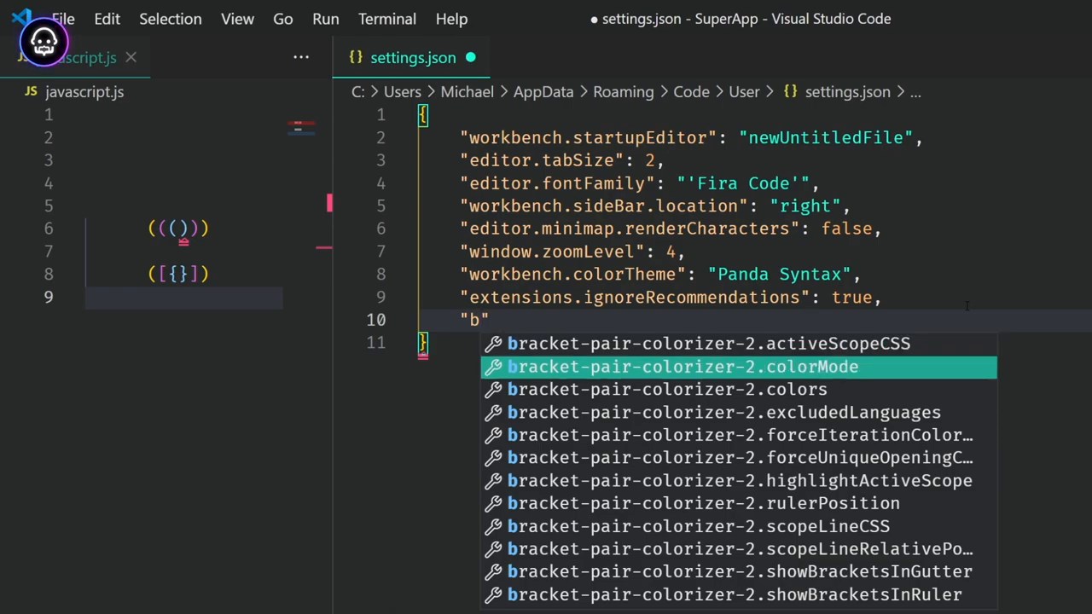